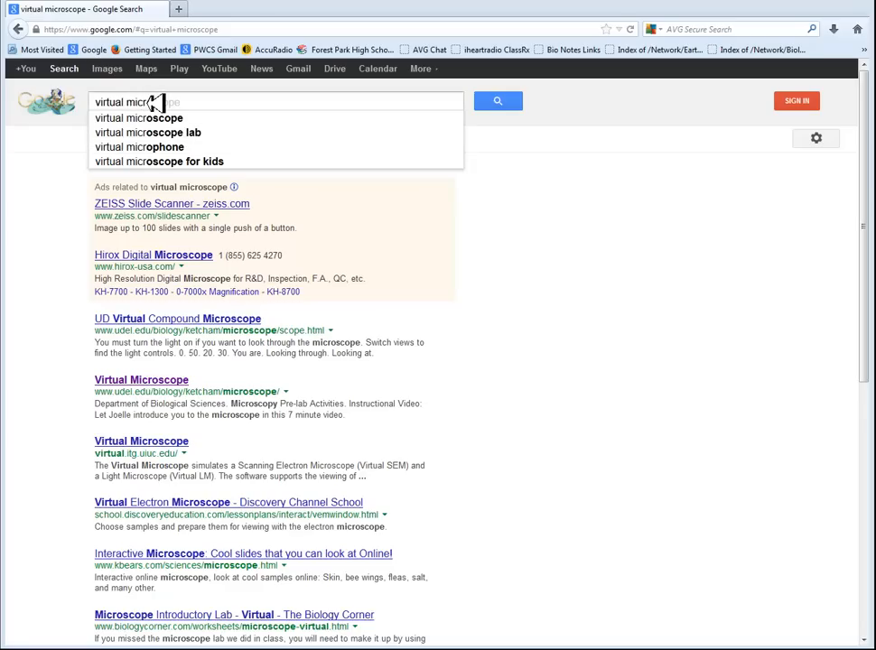
pyautogui.moveTo(141, 379)
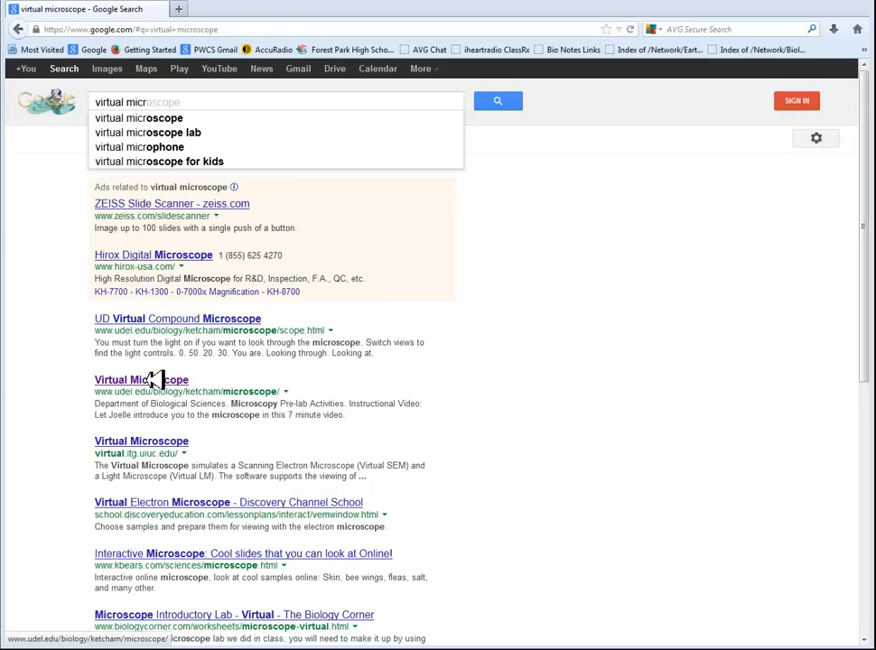
# Open the udel.edu Virtual Microscope simulation from the search results.
pyautogui.click(141, 379)
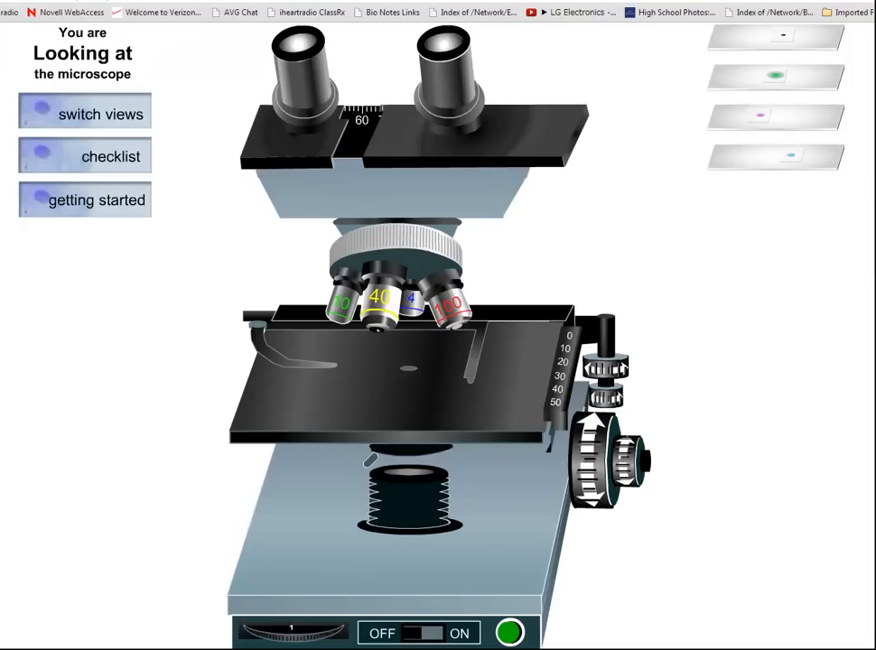
pyautogui.moveTo(775, 36)
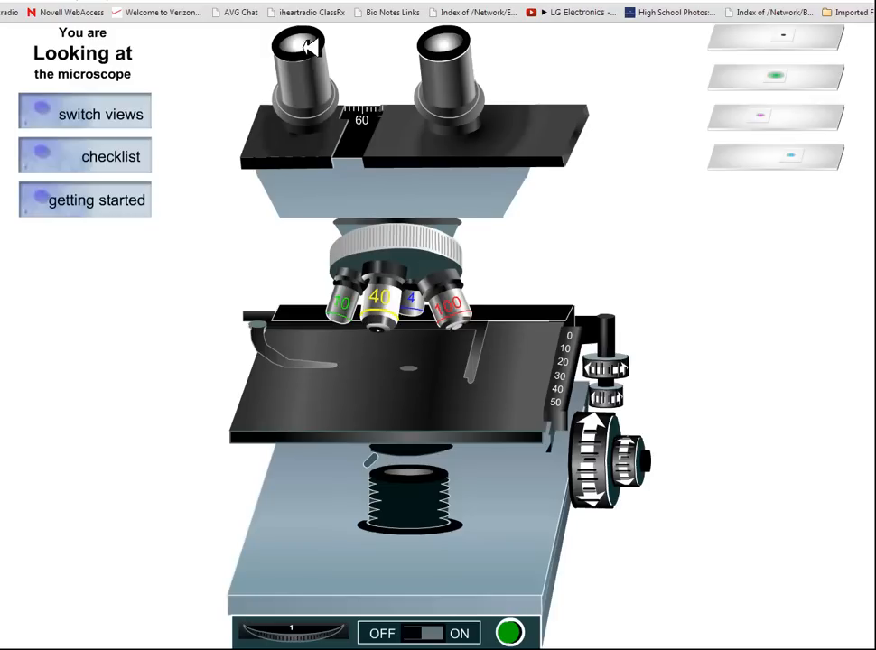
pyautogui.moveTo(352, 89)
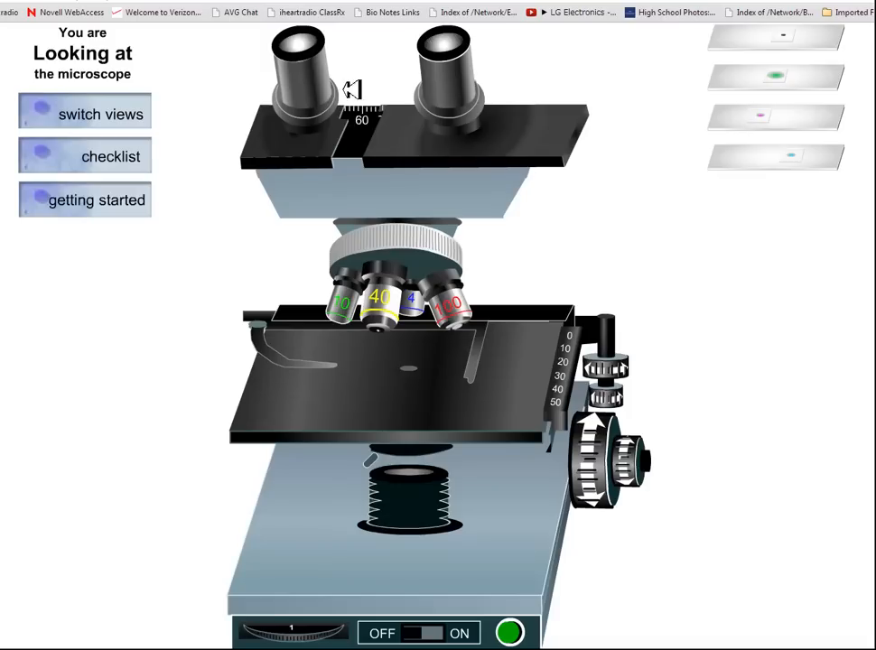
pyautogui.moveTo(350, 88)
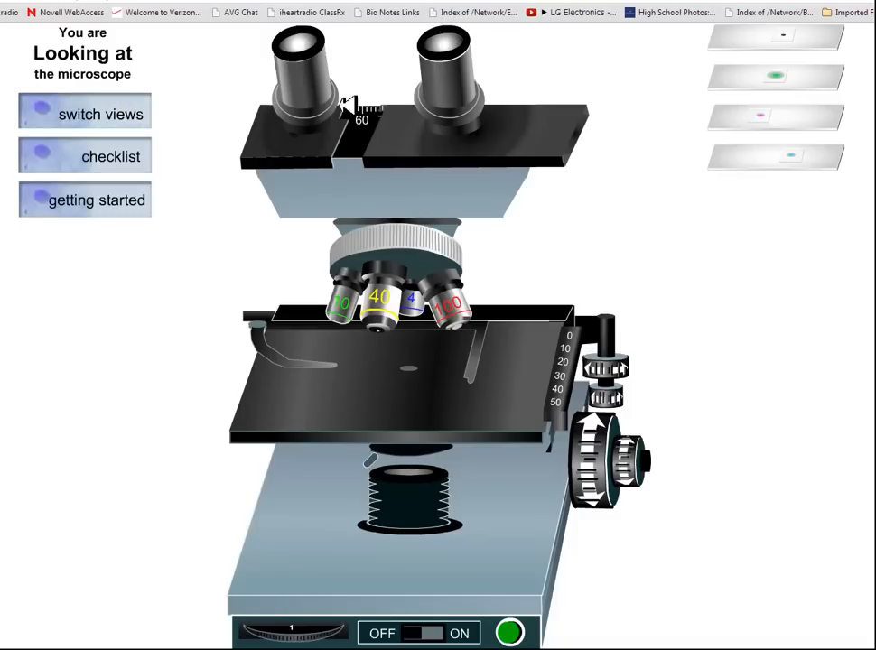
pyautogui.moveTo(397, 321)
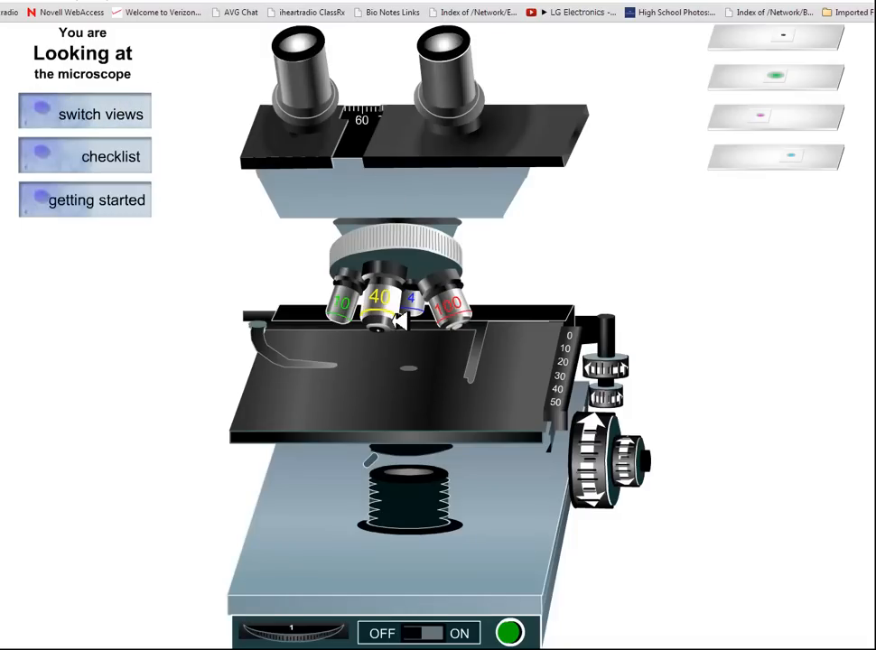
pyautogui.click(83, 110)
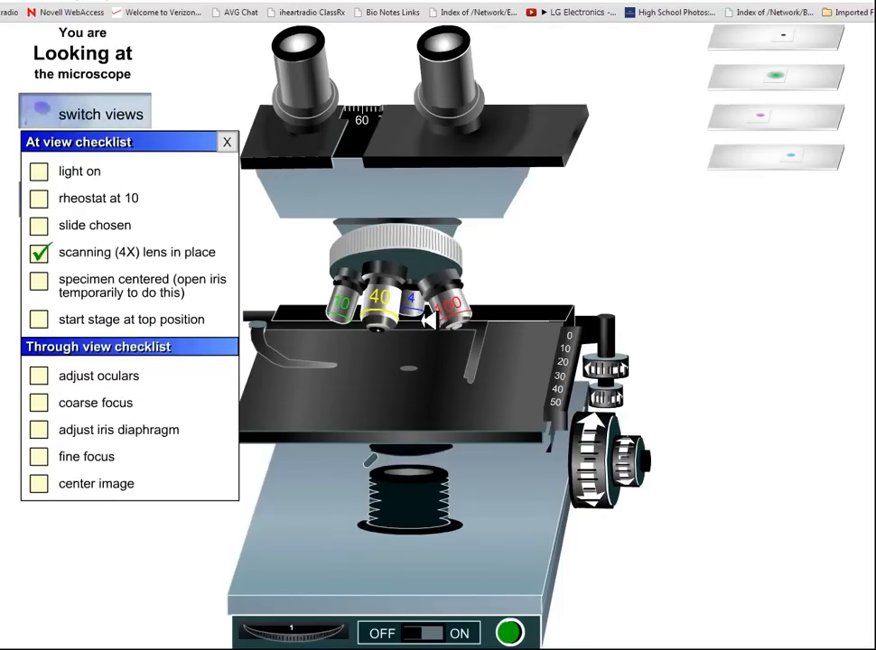
pyautogui.moveTo(408, 300)
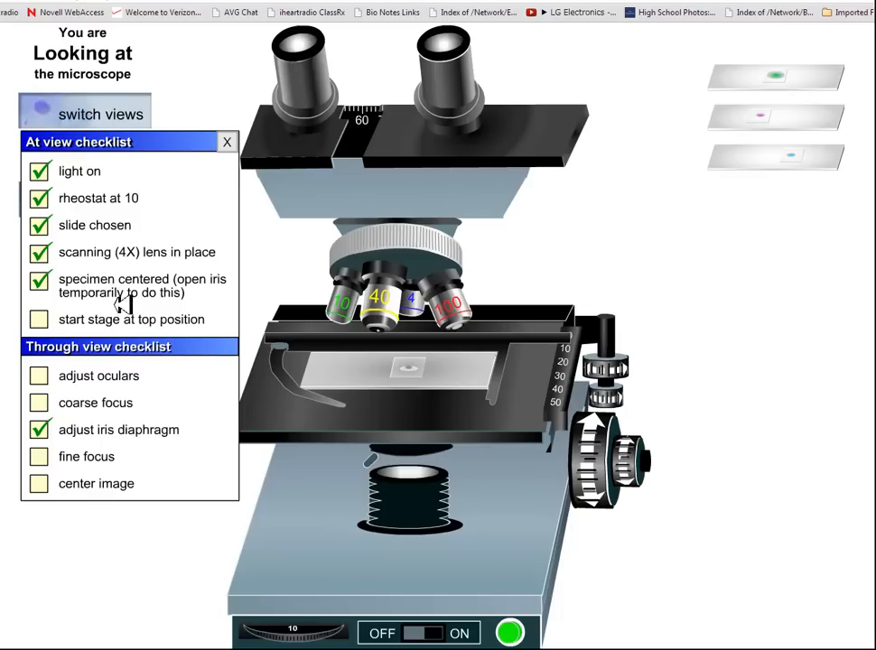
pyautogui.moveTo(610, 393)
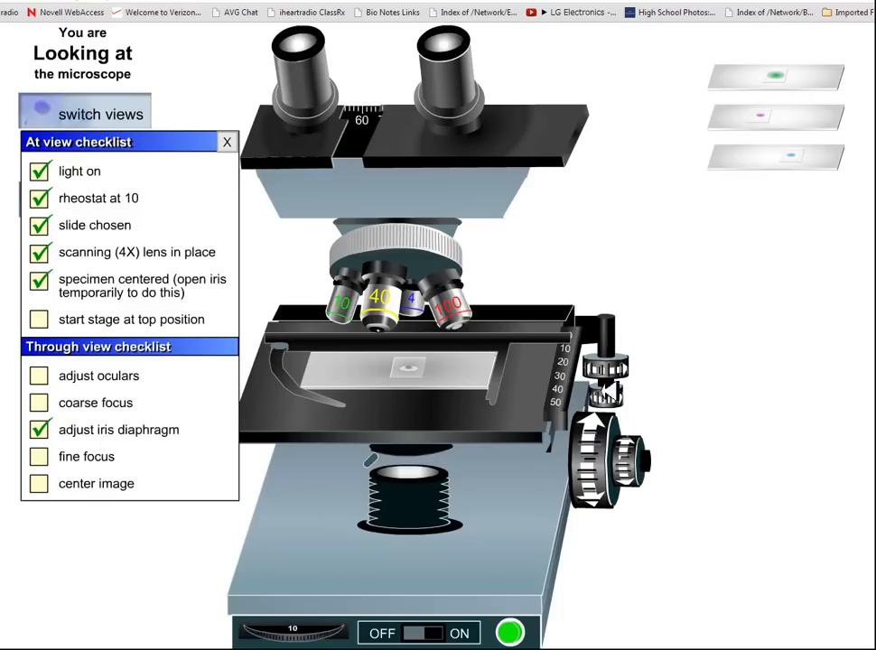
# Raise the stage to its top position and switch to the through-the-eyepieces view.
pyautogui.click(40, 318)
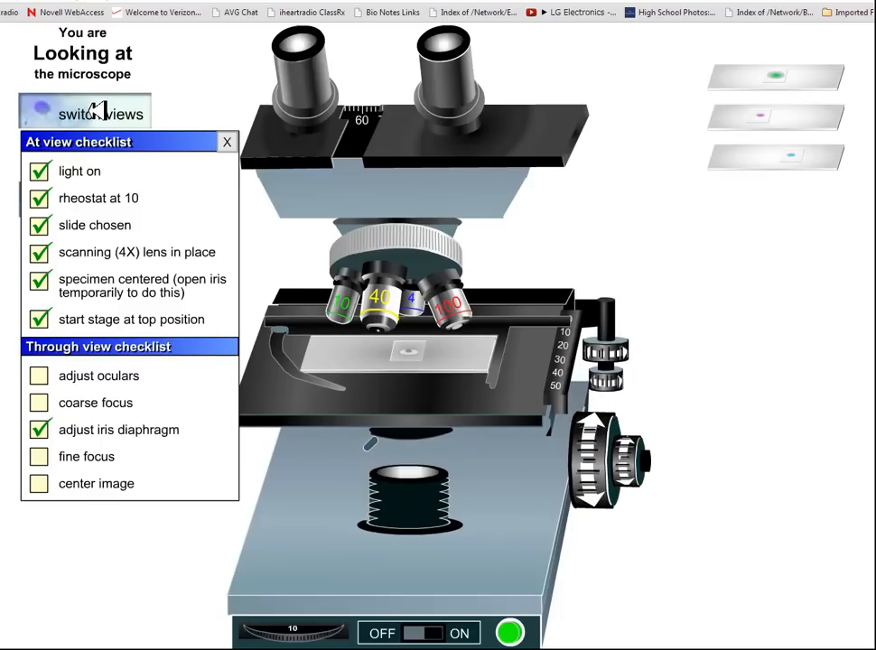
pyautogui.click(98, 114)
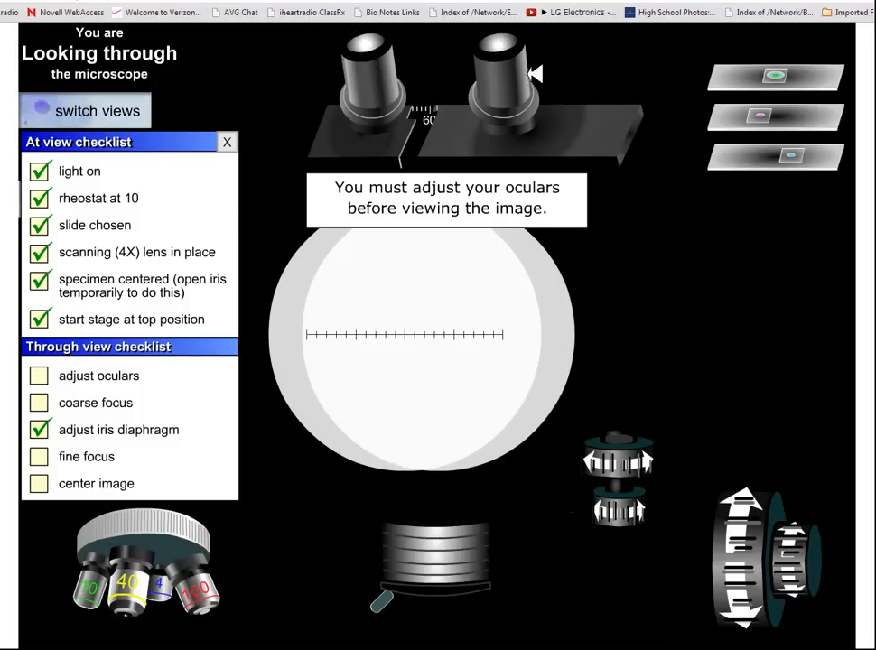
pyautogui.moveTo(538, 314)
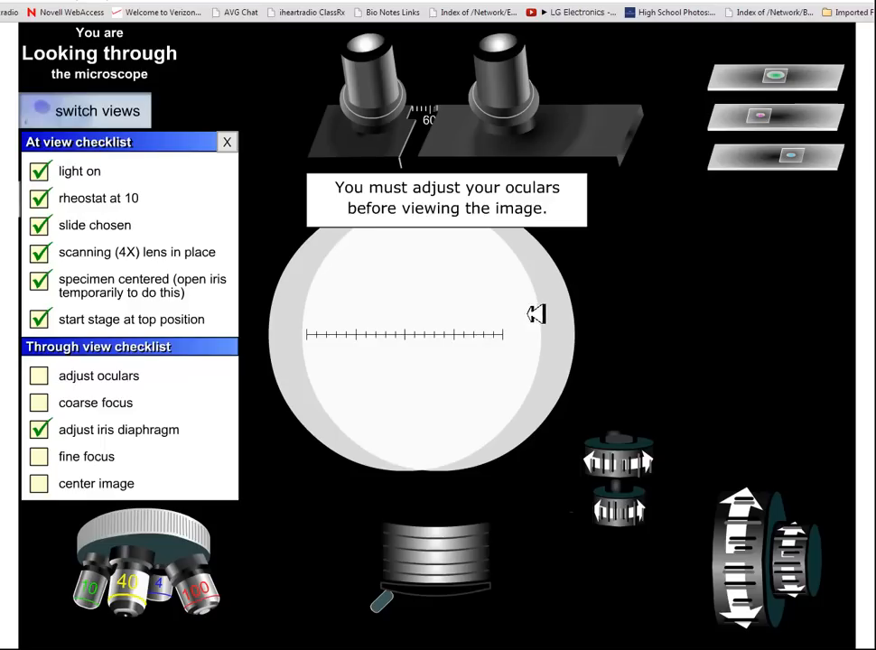
pyautogui.moveTo(383, 81)
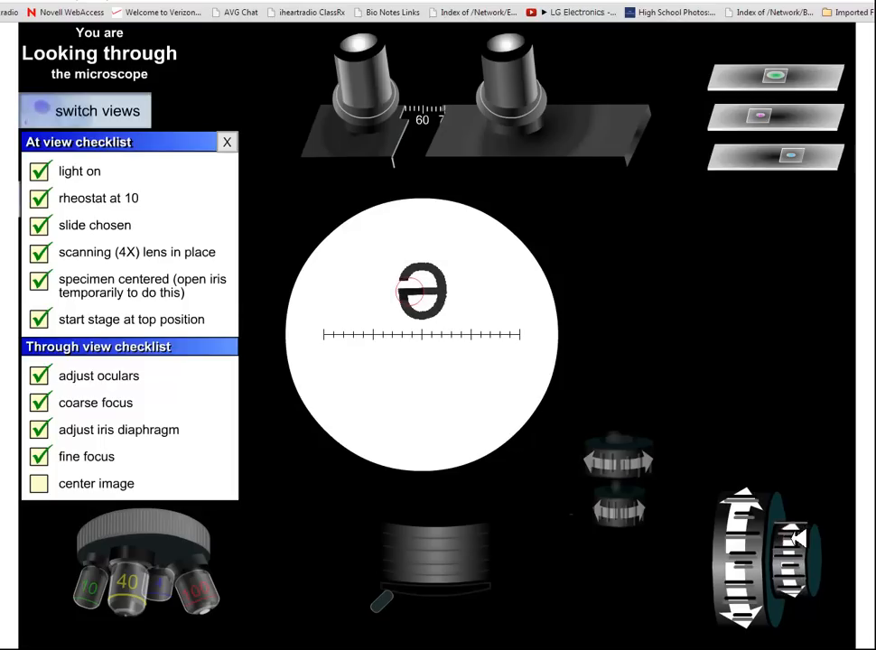
# Begin centering the focused letter e in the field of view.
pyautogui.click(758, 550)
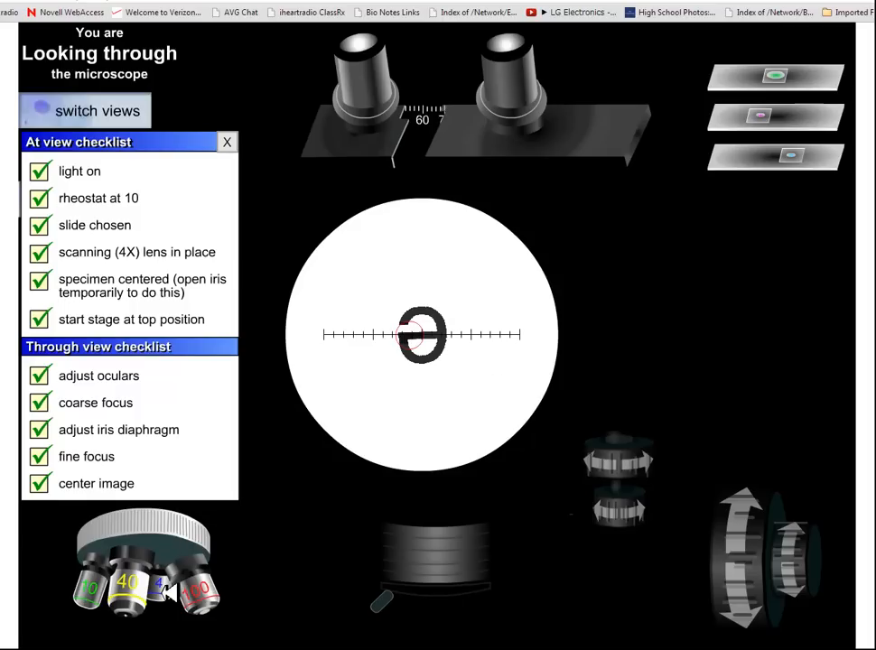
# Centre the letter e, then rotate the nosepiece to the next higher-power objective.
pyautogui.click(166, 592)
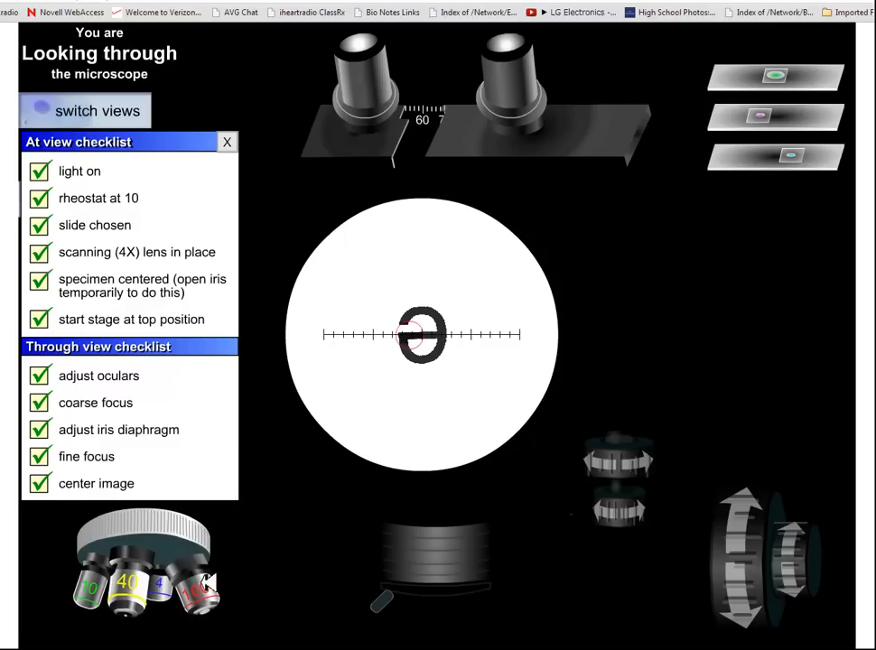
pyautogui.click(197, 587)
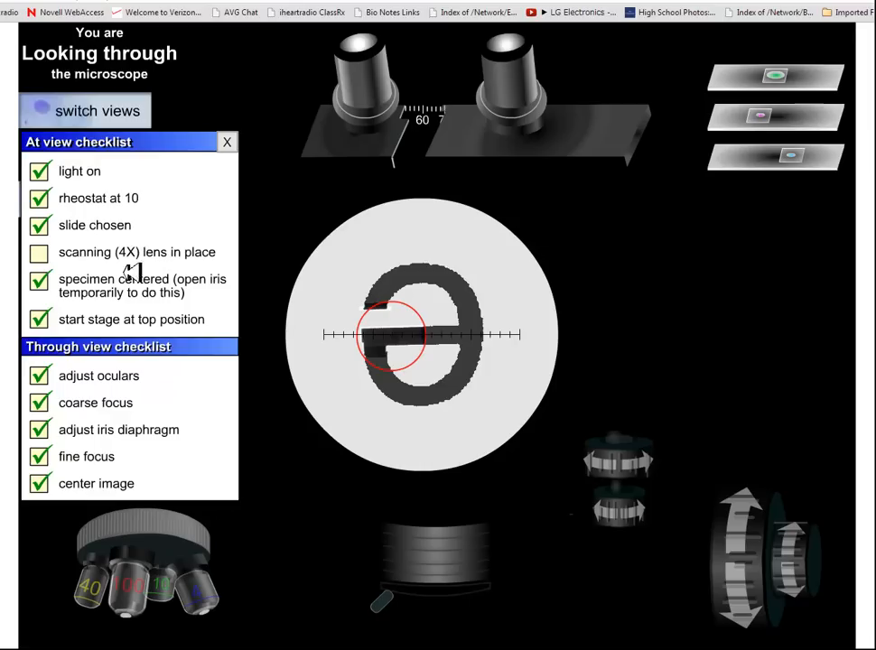
pyautogui.moveTo(429, 343)
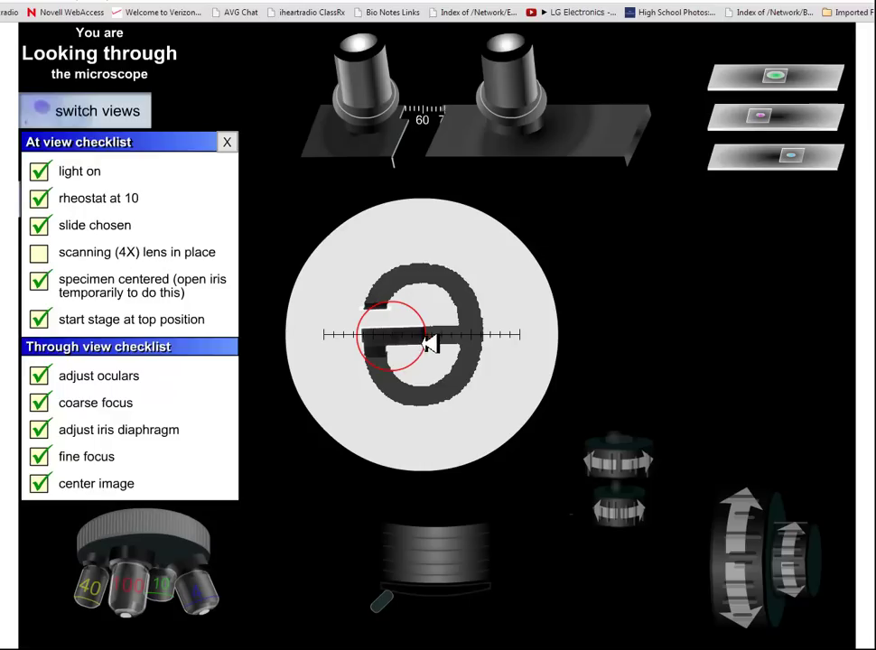
pyautogui.moveTo(401, 298)
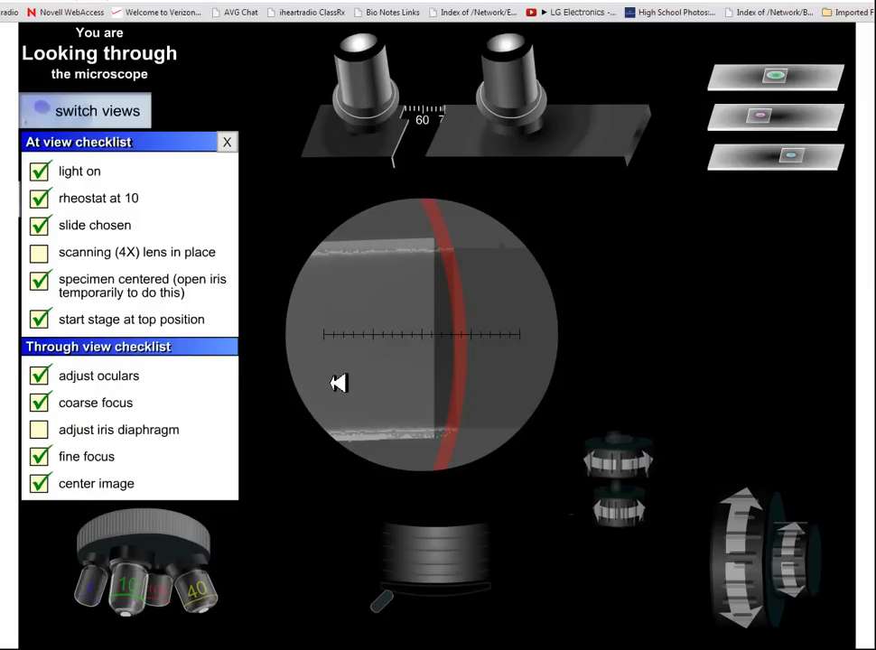
# Return to the lower-power objective and go back to the outside view of the microscope.
pyautogui.click(181, 533)
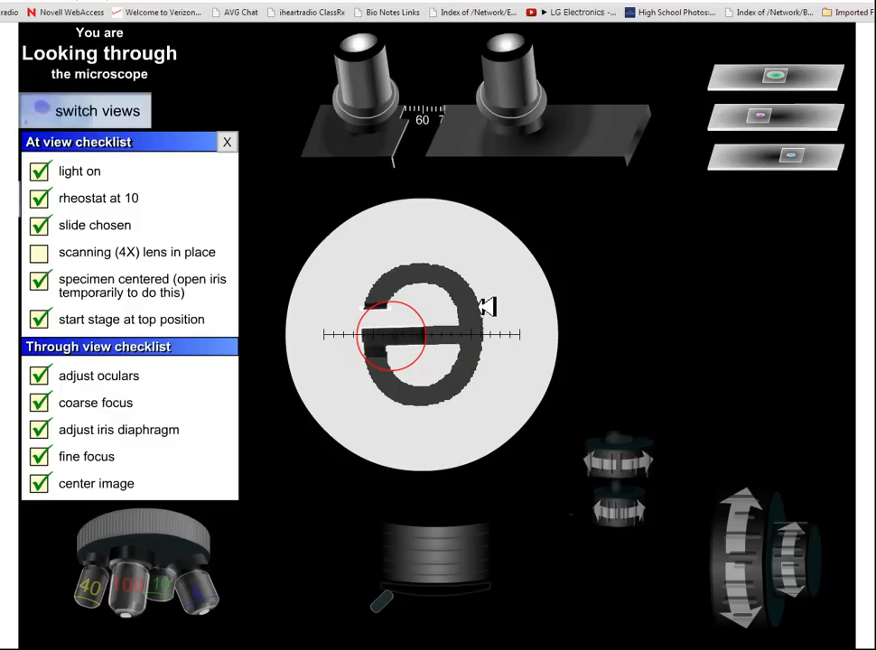
pyautogui.moveTo(548, 213)
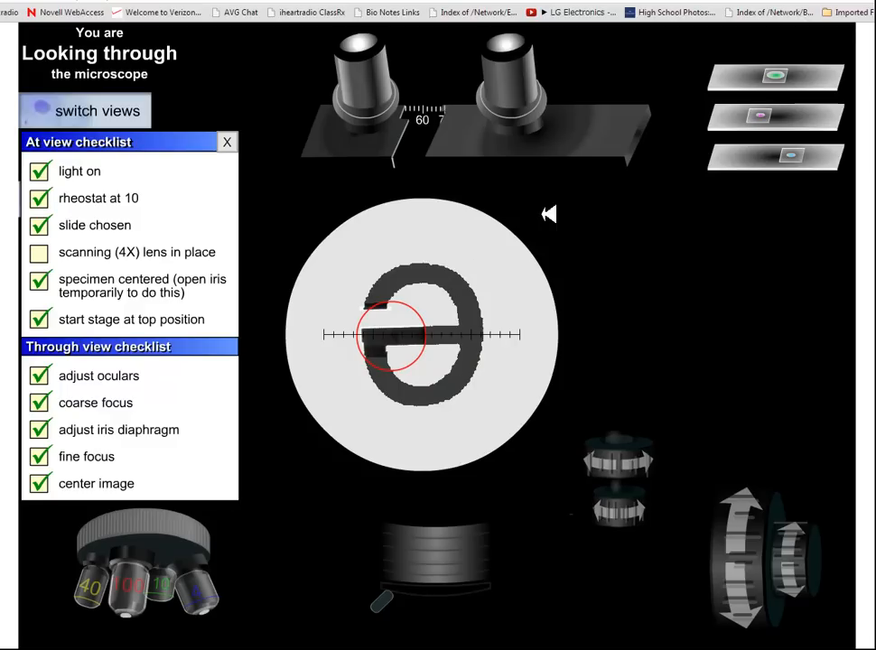
pyautogui.click(97, 113)
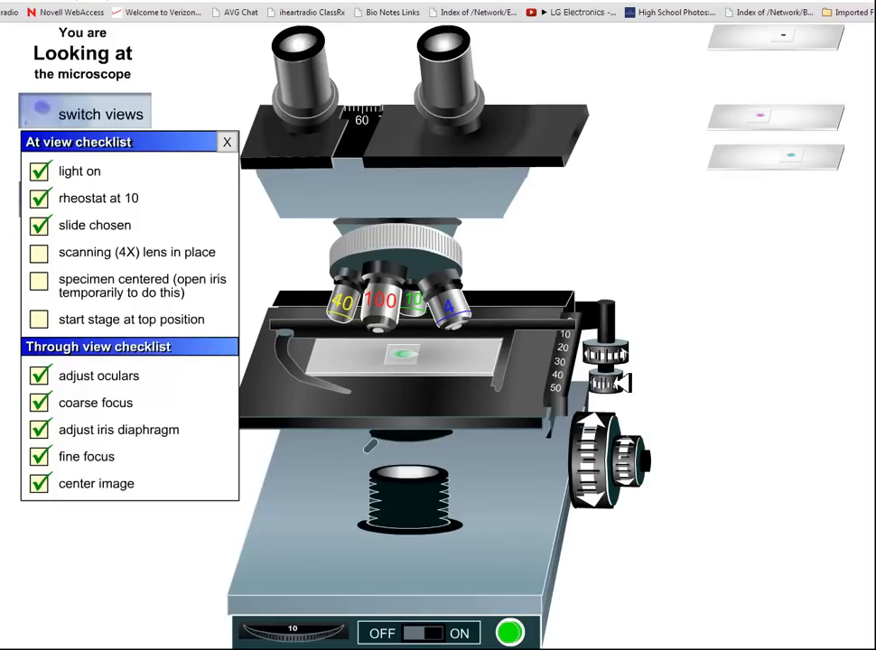
# Bring the 4X scanning objective over the onion root tip slide and look through the eyepieces.
pyautogui.click(40, 282)
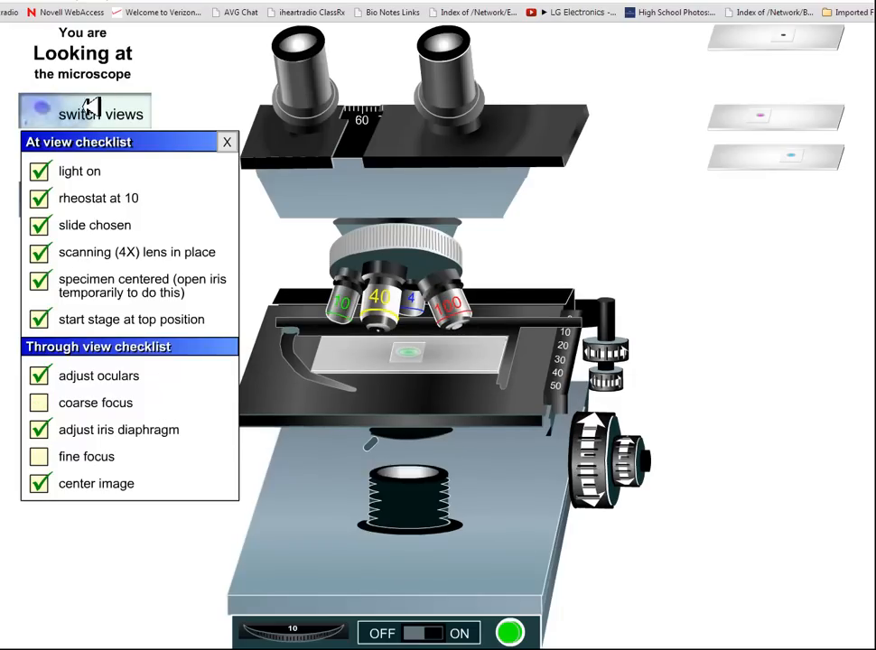
pyautogui.click(101, 111)
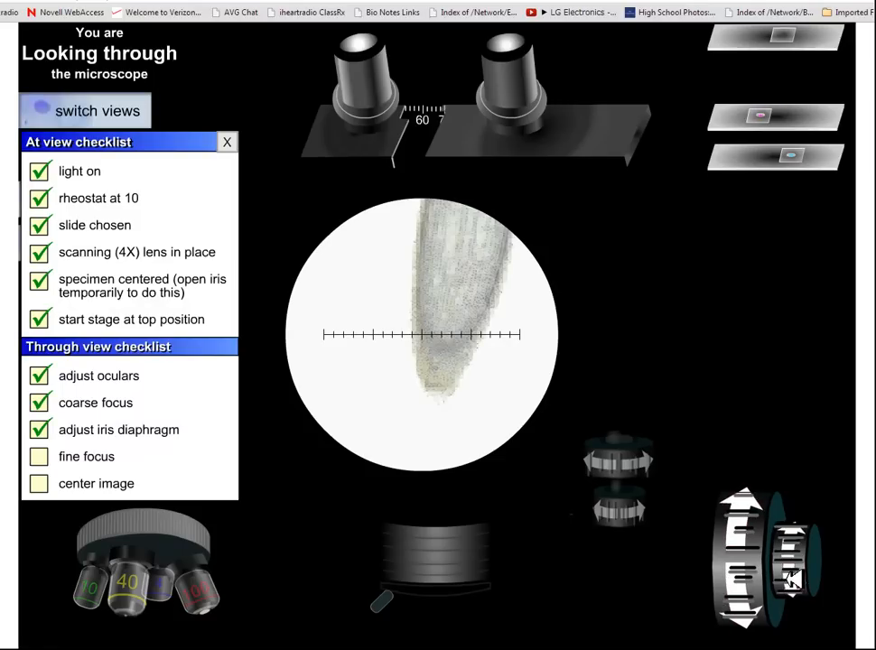
# Centre the onion root tip specimen in the 4X field of view.
pyautogui.click(791, 581)
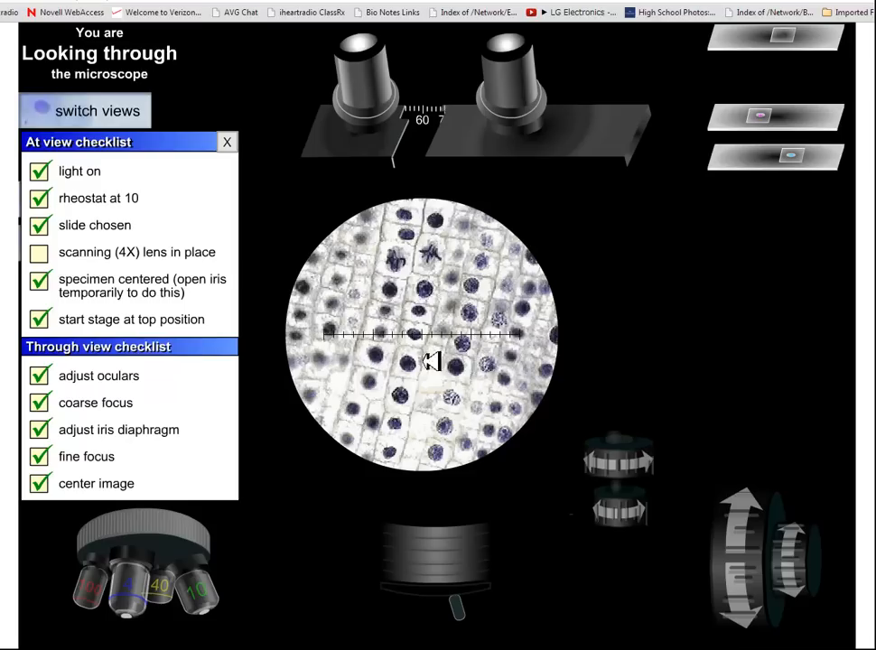
pyautogui.moveTo(422, 257)
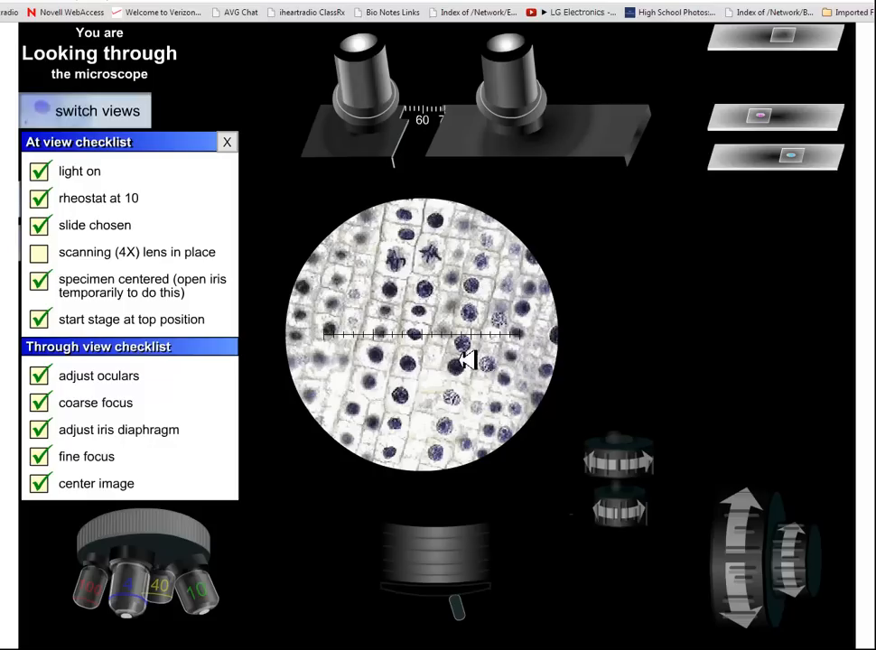
pyautogui.moveTo(463, 365)
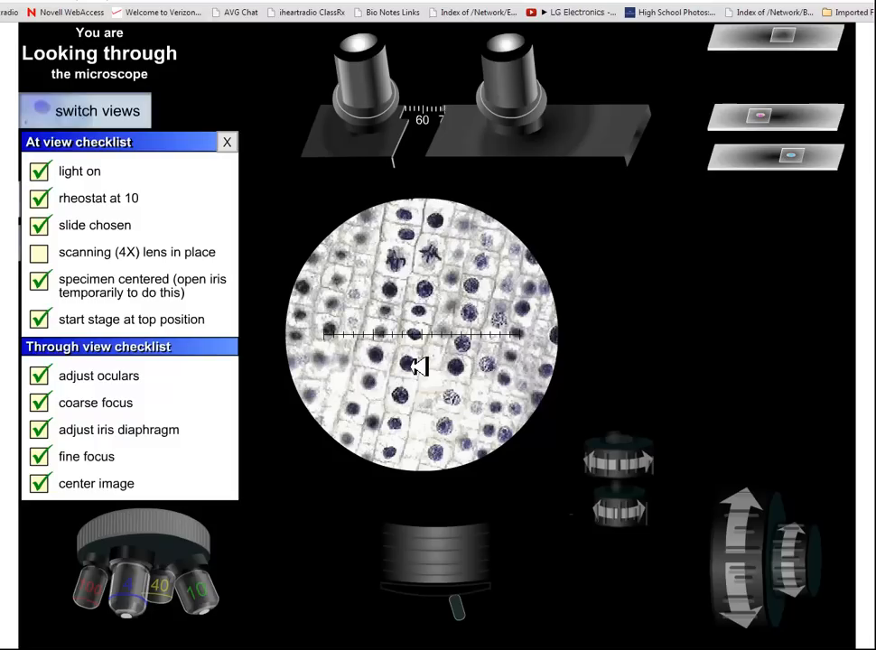
pyautogui.moveTo(472, 341)
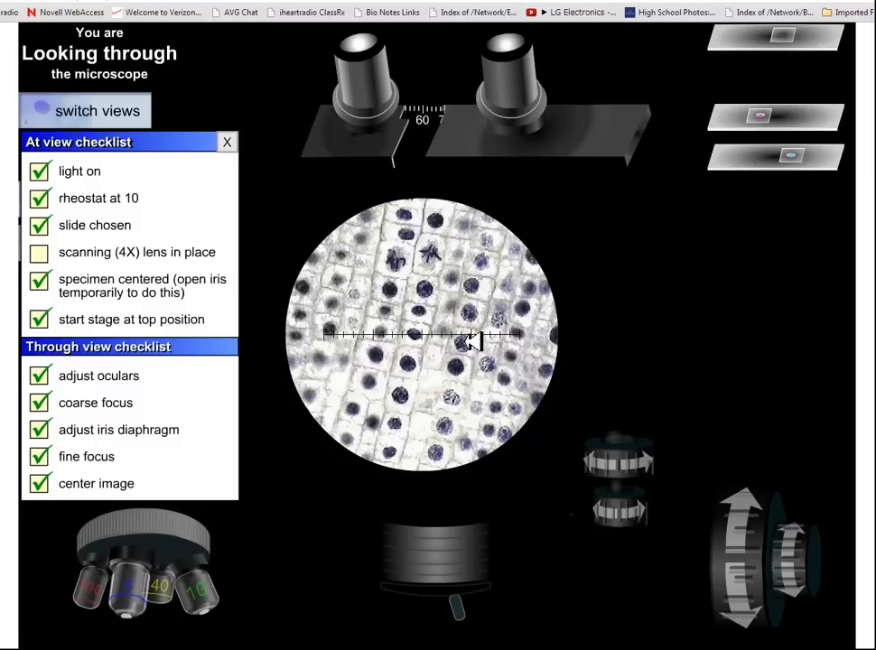
pyautogui.moveTo(479, 287)
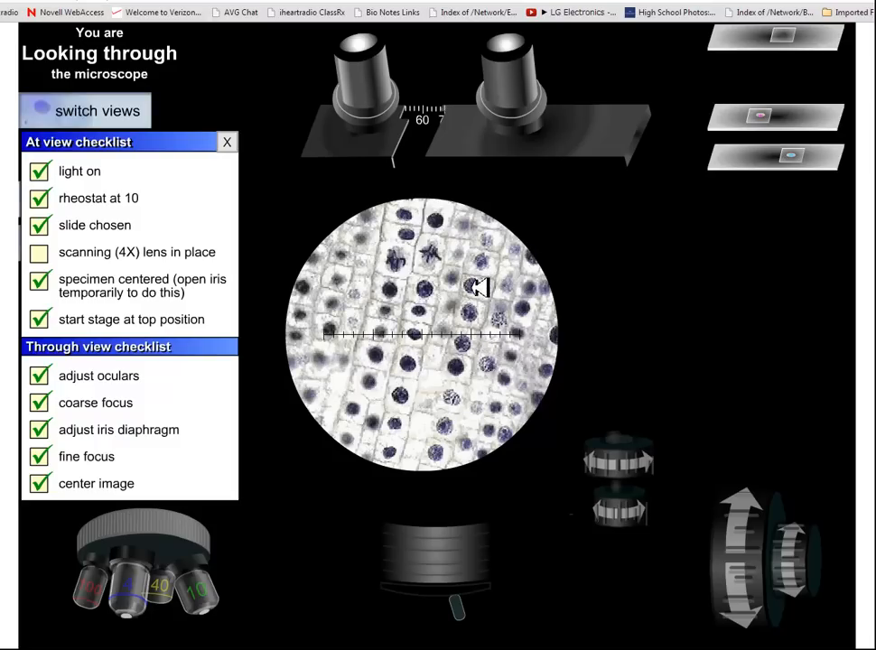
pyautogui.moveTo(476, 296)
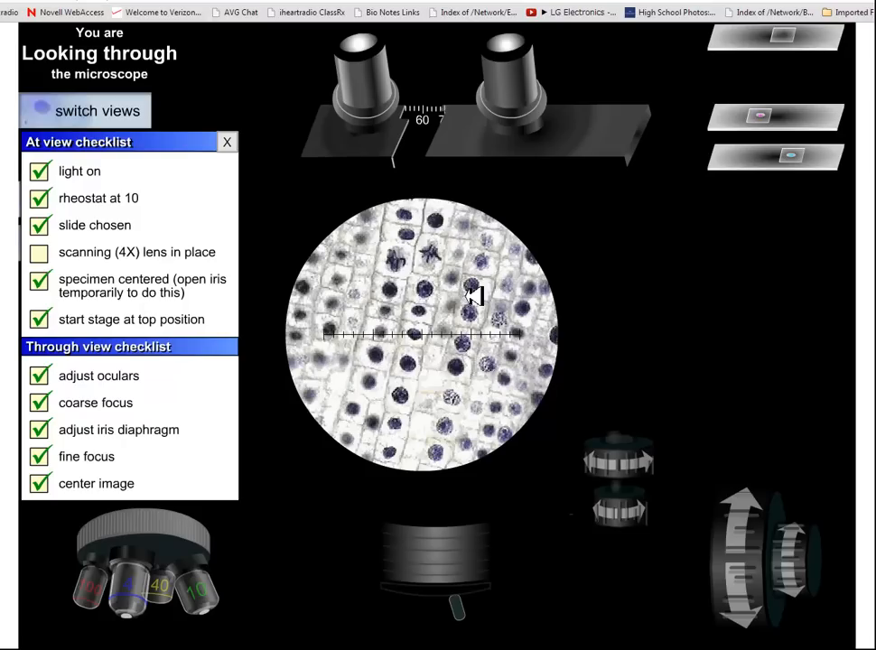